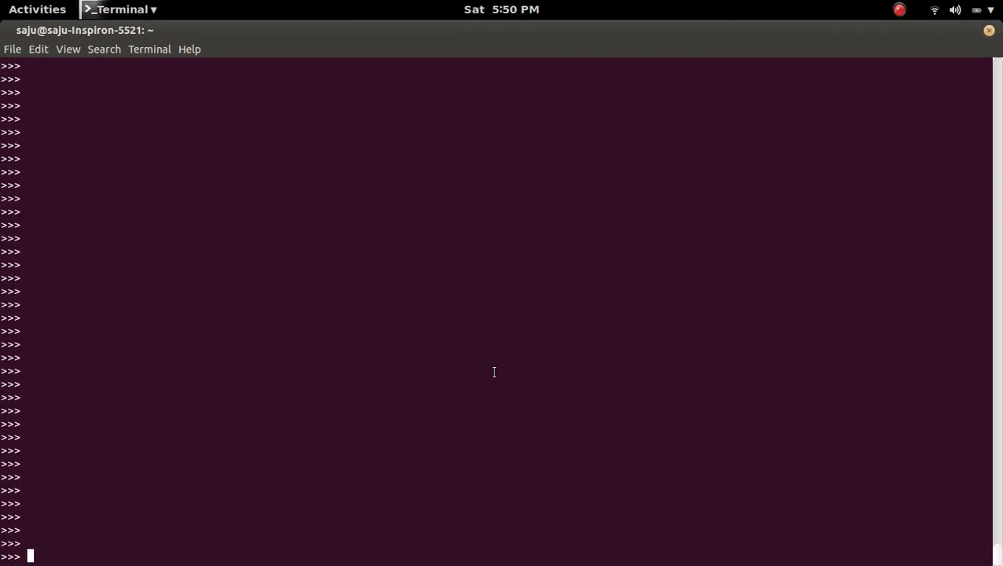
Assign n1 = 5 as an integer and n2 = "5" as a string
{"action": "type", "text": "n1"}
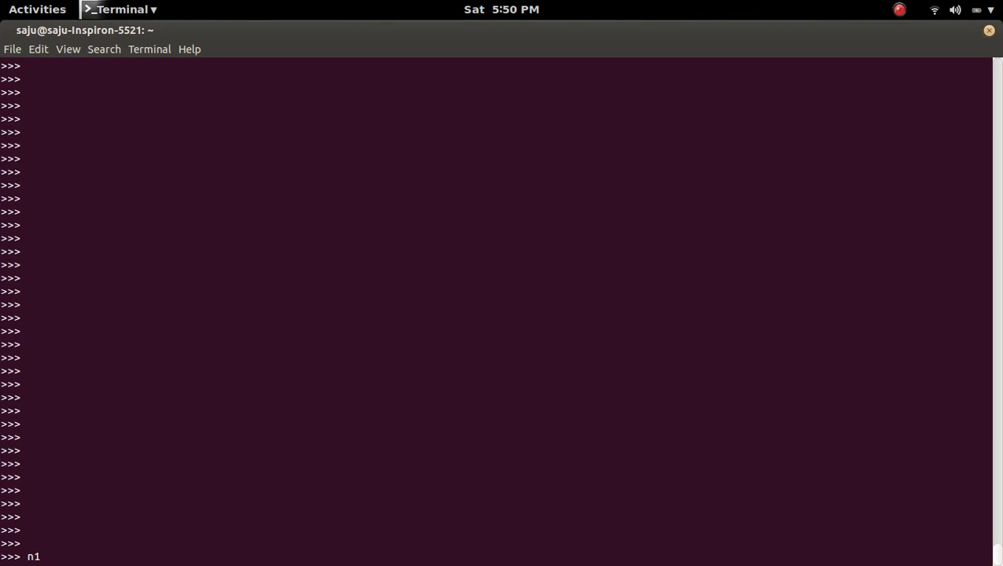
{"action": "type", "text": "=5"}
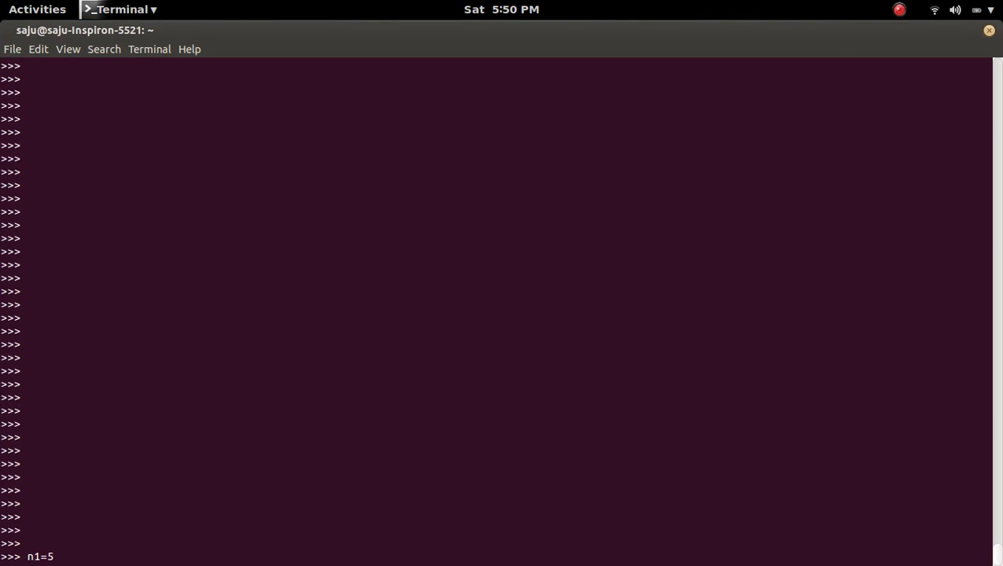
{"action": "key", "text": "Return"}
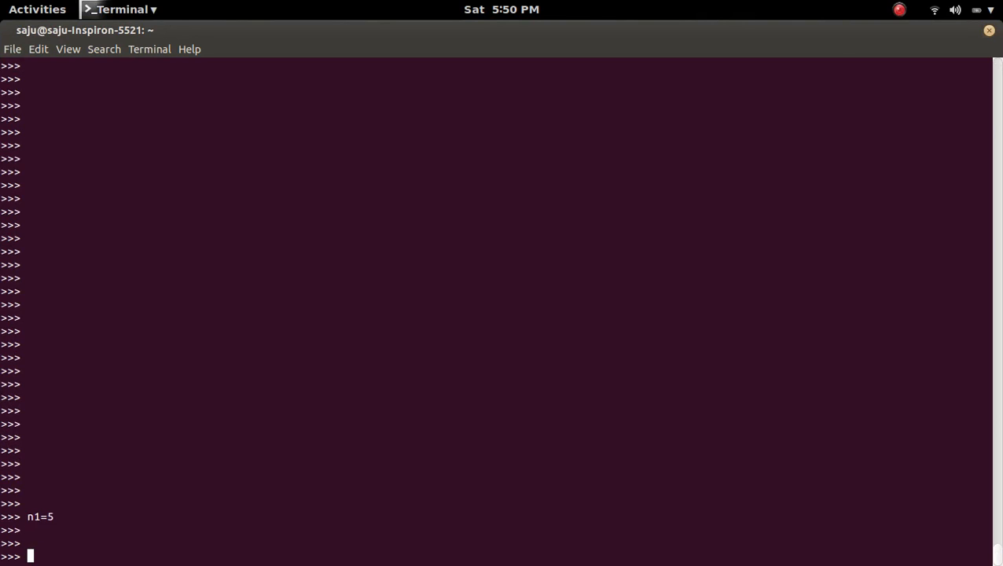
{"action": "type", "text": "n2"}
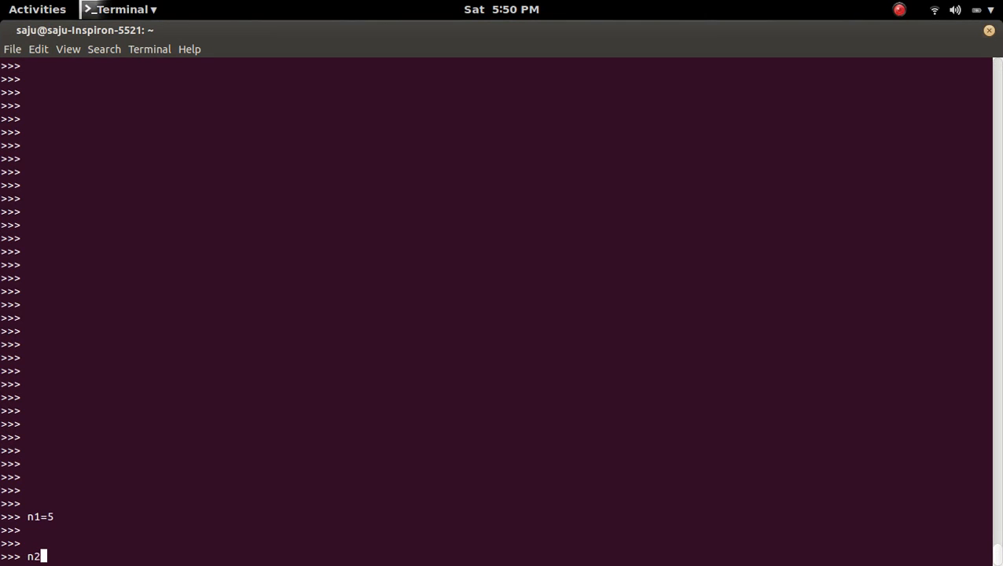
{"action": "type", "text": "=\""}
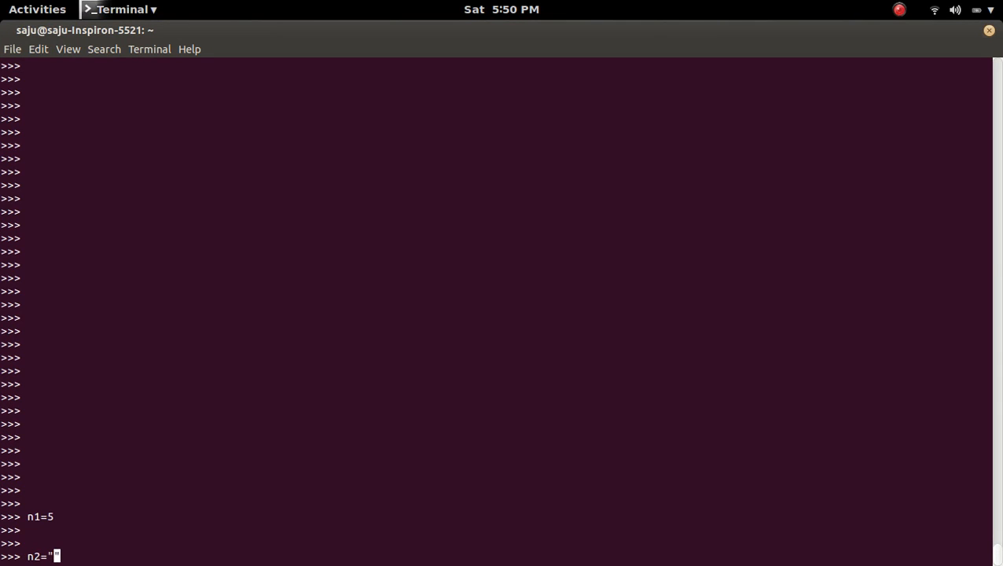
{"action": "type", "text": "5"}
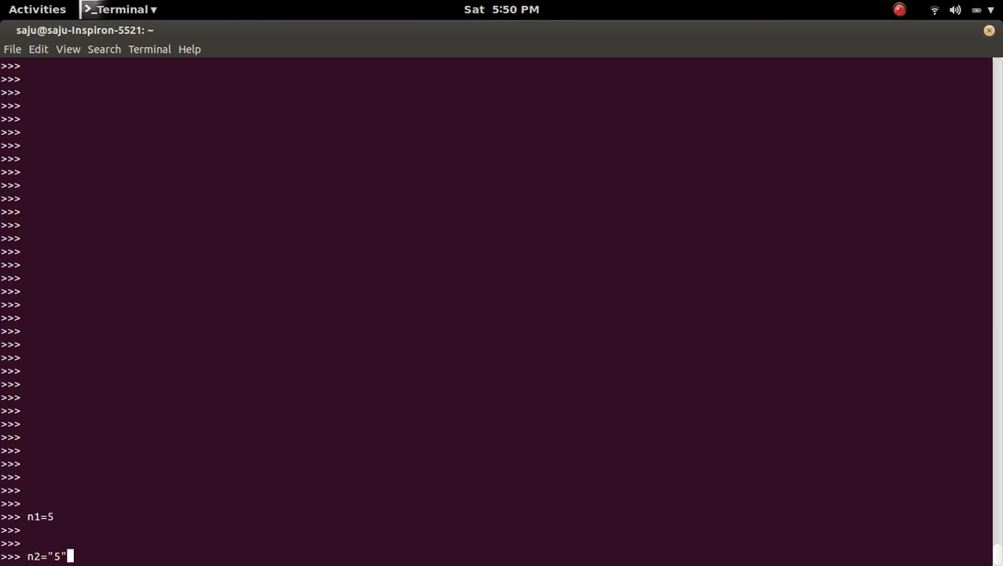
{"action": "key", "text": "Return"}
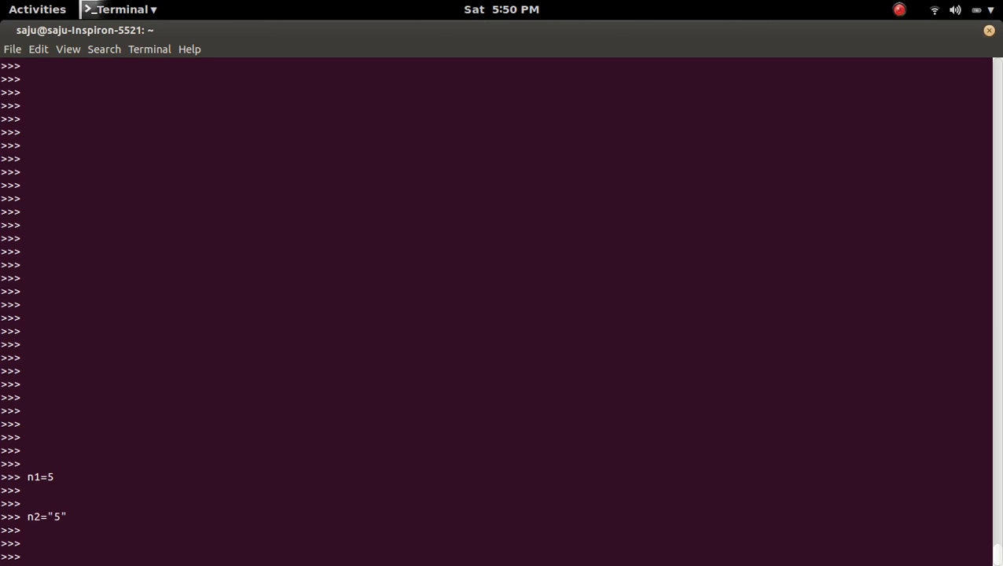
{"action": "type", "text": "type(0"}
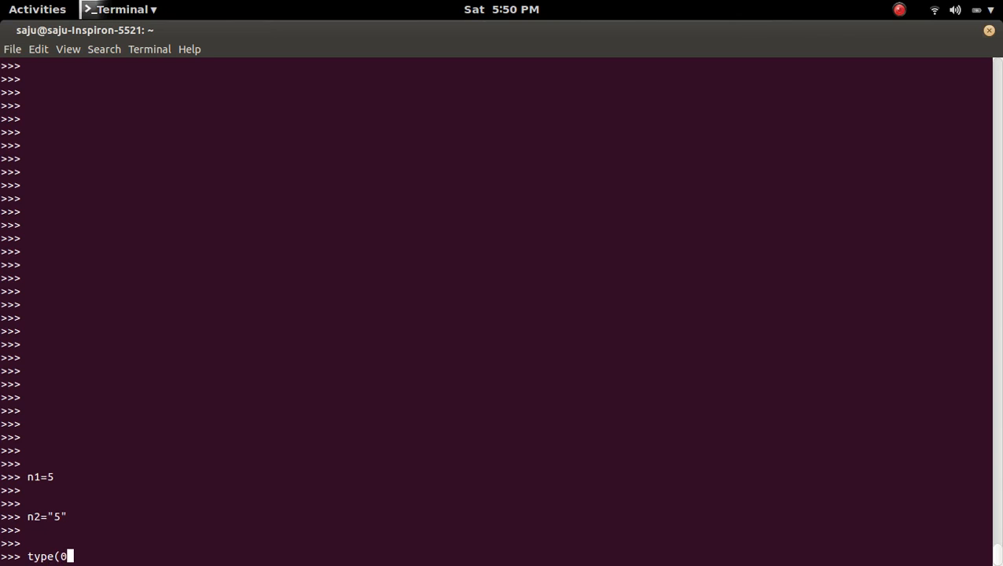
Run type(n1) and type(n2), showing <type 'int'> and <type 'str'>
{"action": "type", "text": "n1)"}
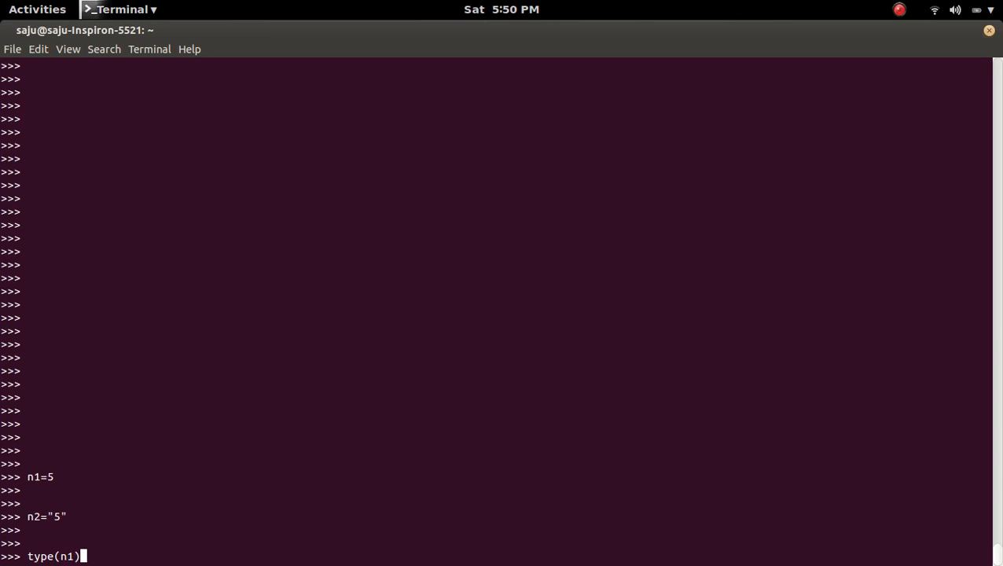
{"action": "key", "text": "Return"}
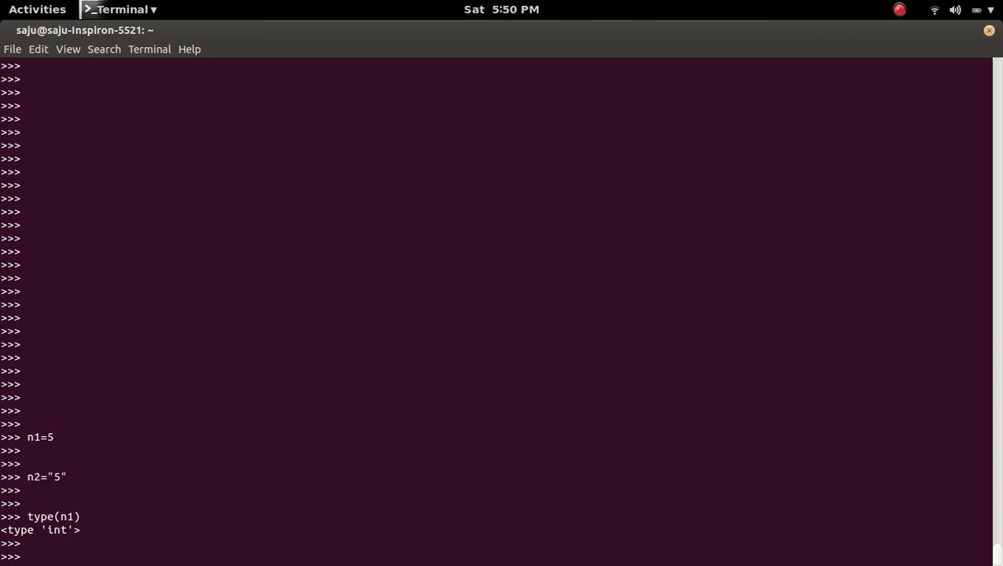
{"action": "type", "text": "typ"}
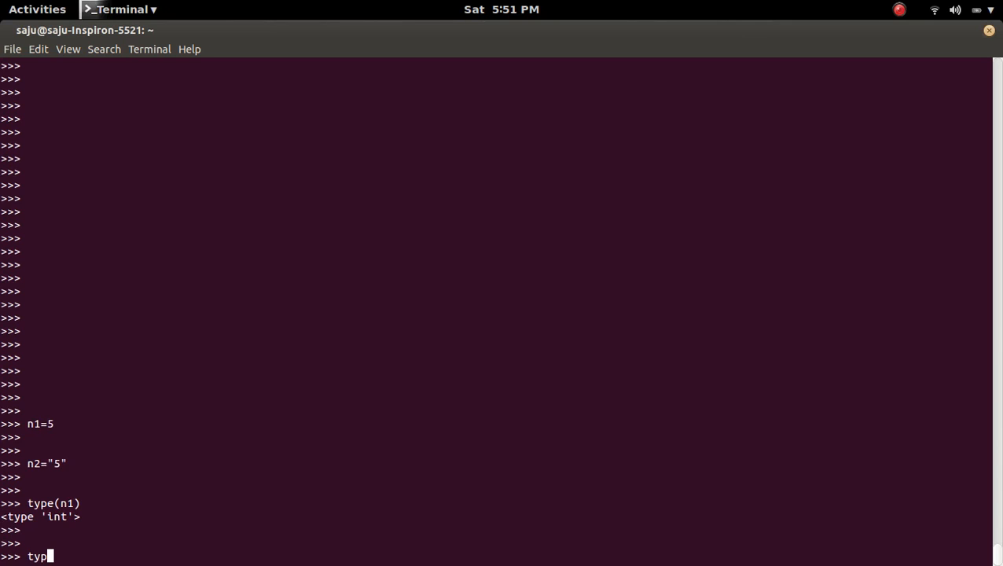
{"action": "type", "text": "e("}
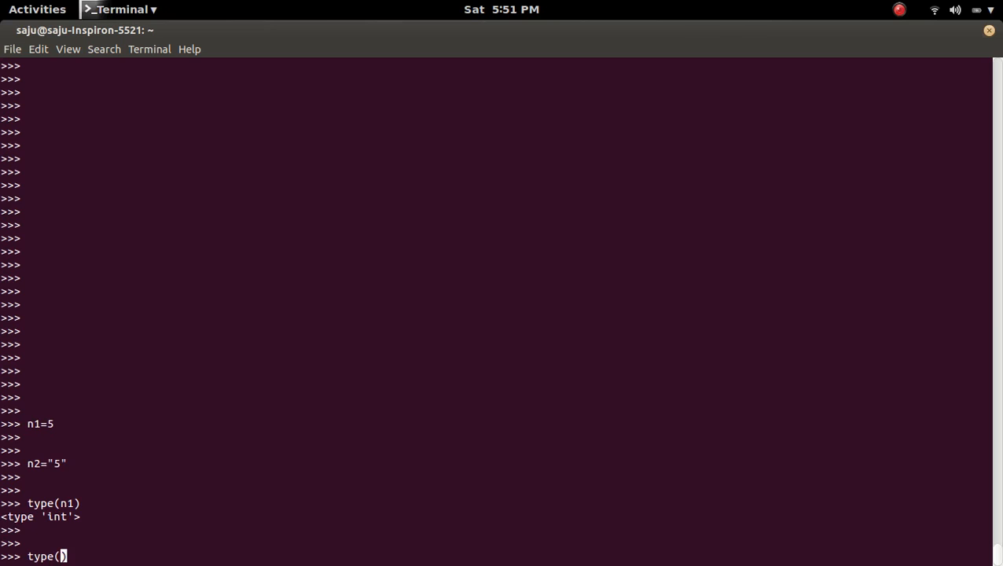
{"action": "type", "text": "n2"}
{"action": "key", "text": "Return"}
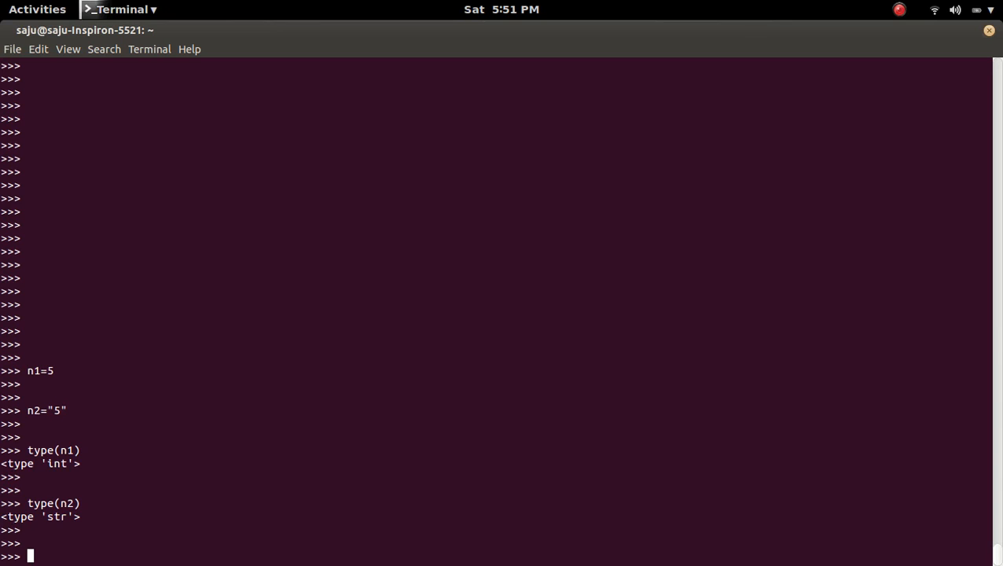
Evaluate n1+n2, raising TypeError: unsupported operand type(s) for +: 'int' and 'str'
{"action": "type", "text": "n1"}
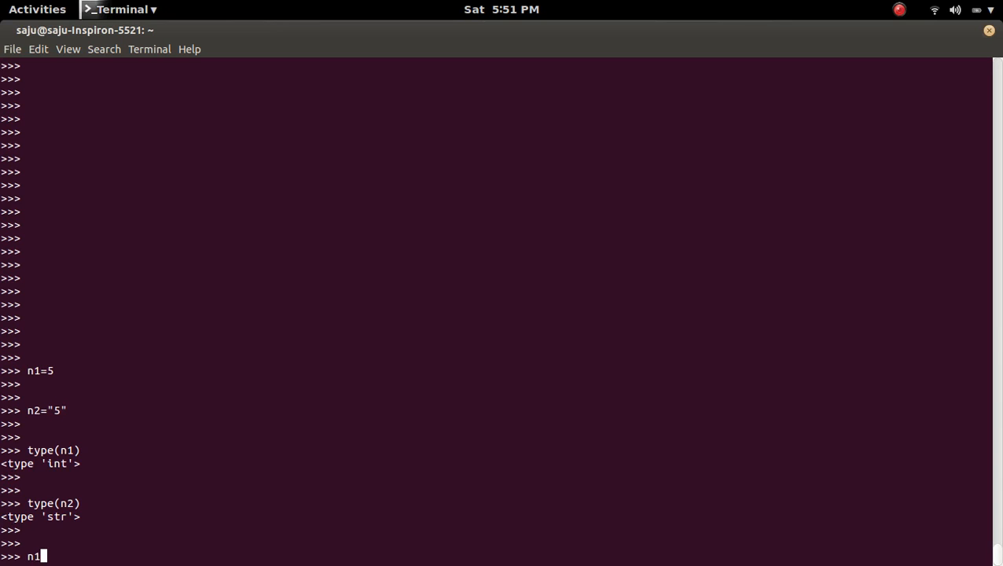
{"action": "type", "text": "+n2"}
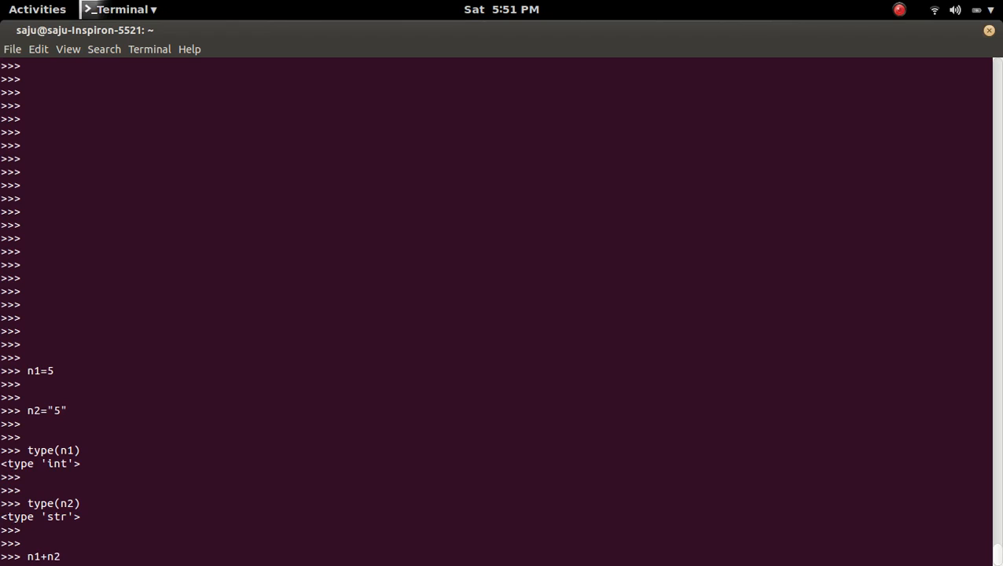
{"action": "key", "text": "Return"}
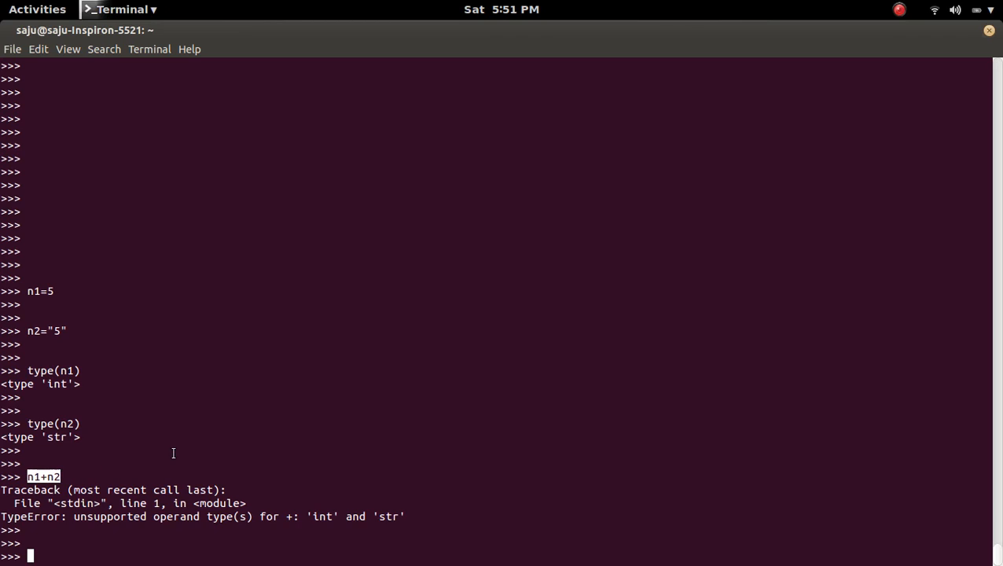
{"action": "mouse_move", "coordinate": [200, 446]}
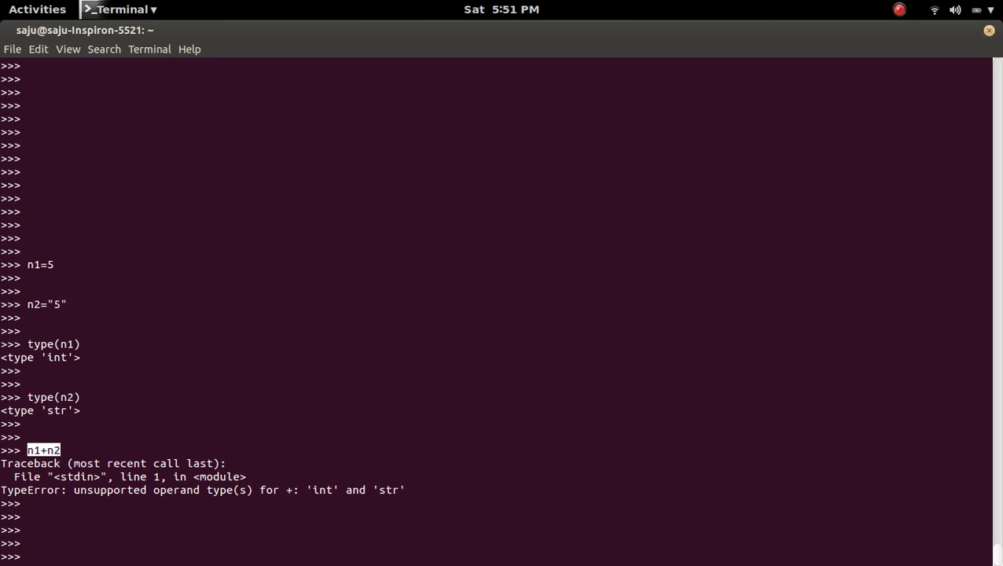
Evaluate n2+n1, raising TypeError: cannot concatenate 'str' and 'int' objects
{"action": "type", "text": "n2"}
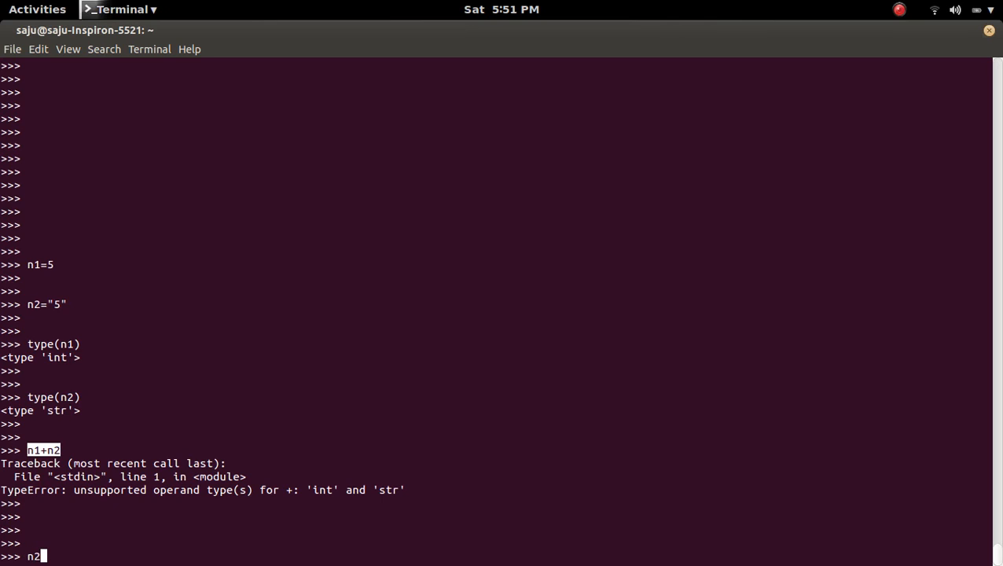
{"action": "type", "text": "+n1"}
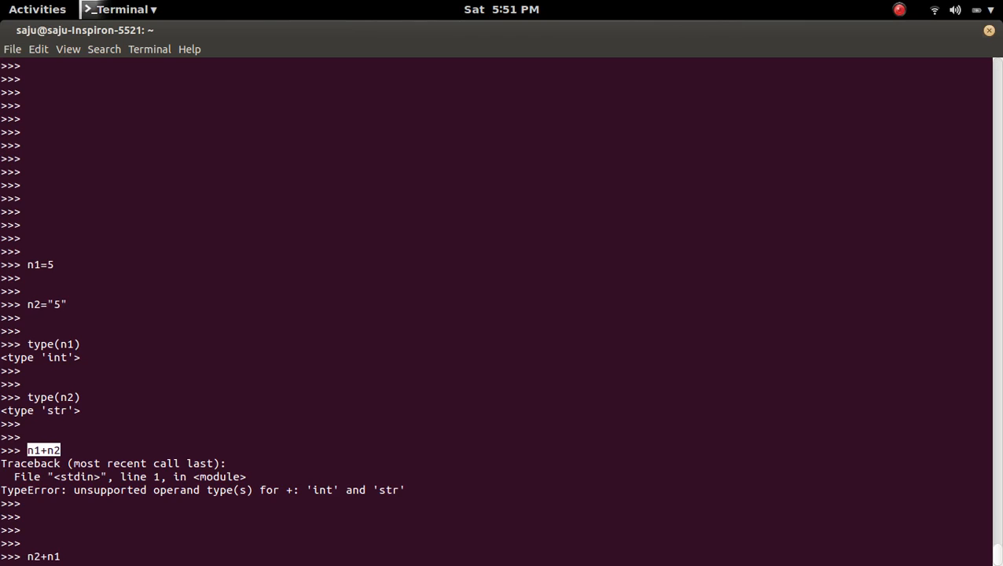
{"action": "mouse_move", "coordinate": [63, 555]}
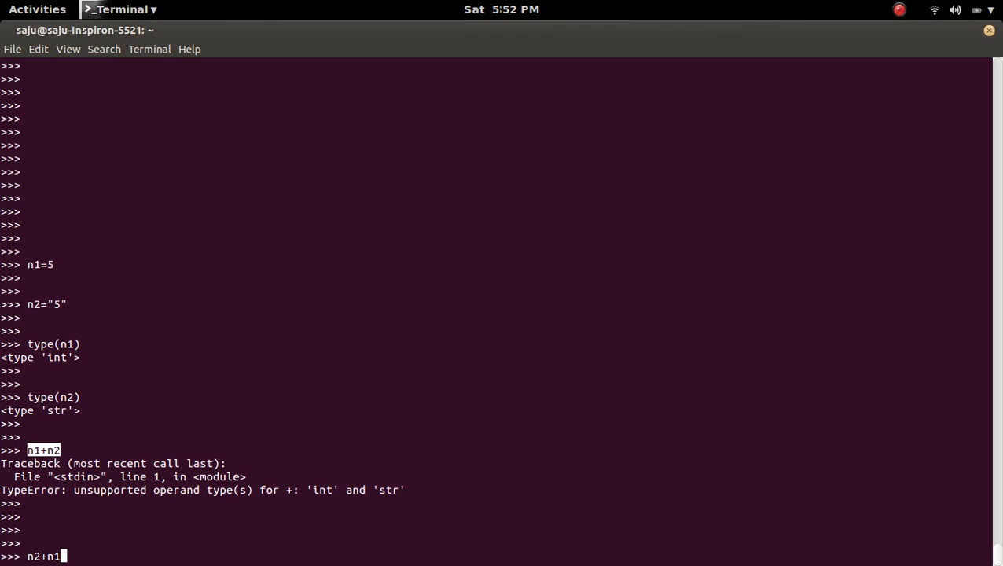
{"action": "key", "text": "Return"}
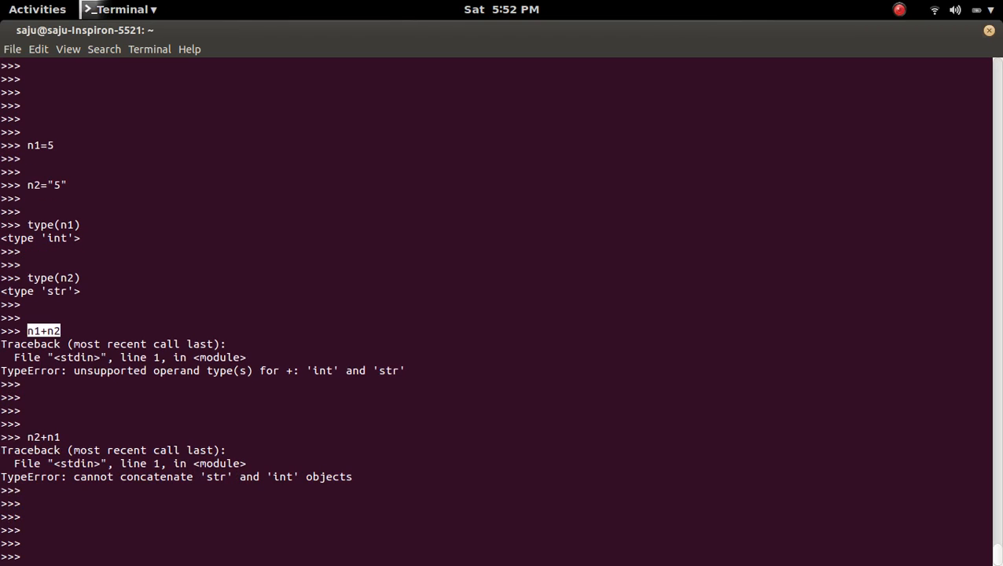
Evaluate n1+int(n2), which returns 10
{"action": "type", "text": "n1+n2"}
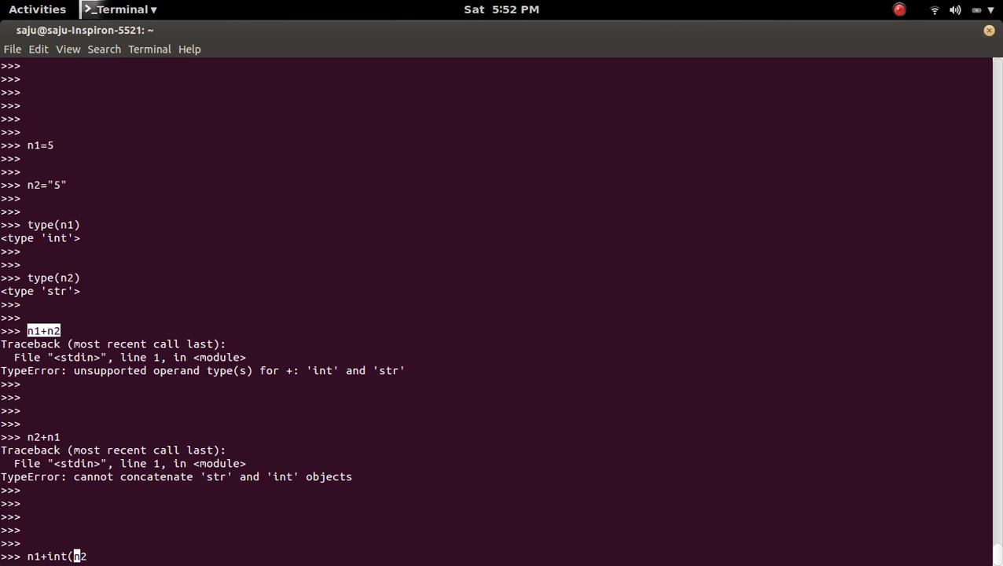
{"action": "type", "text": ")"}
{"action": "key", "text": "Return"}
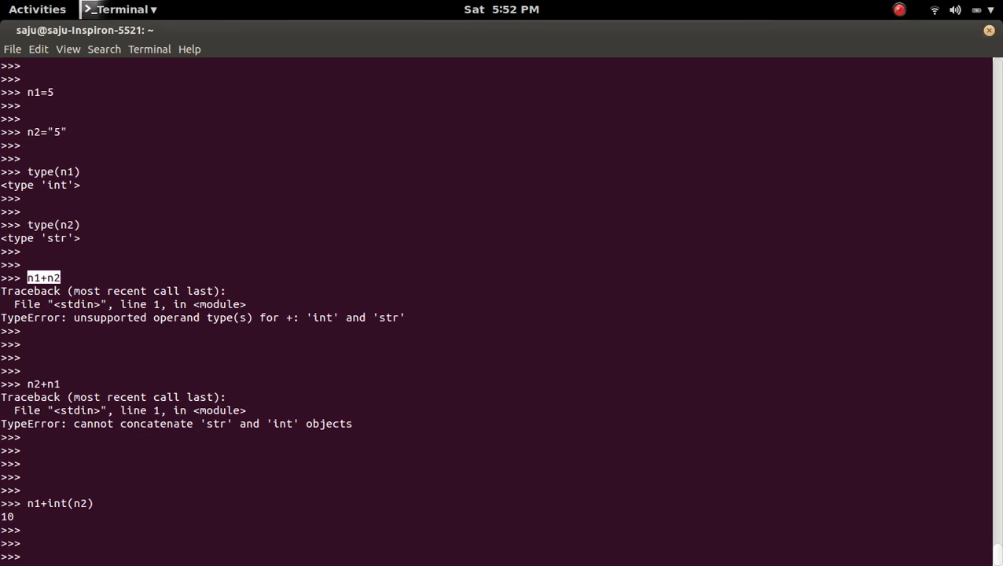
Evaluate n2+str(n1), which returns the string '55'
{"action": "type", "text": "n2+n1"}
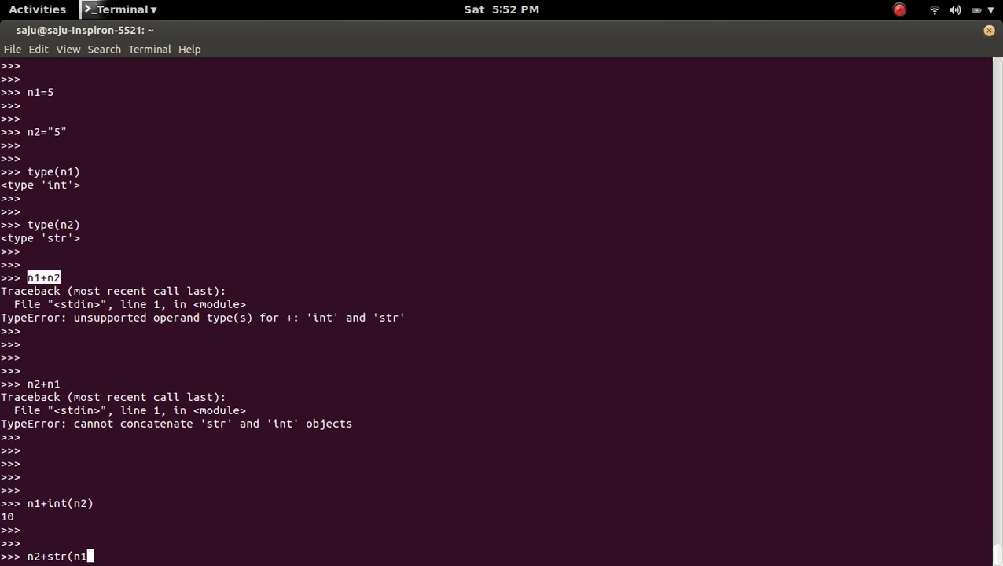
{"action": "key", "text": "Return"}
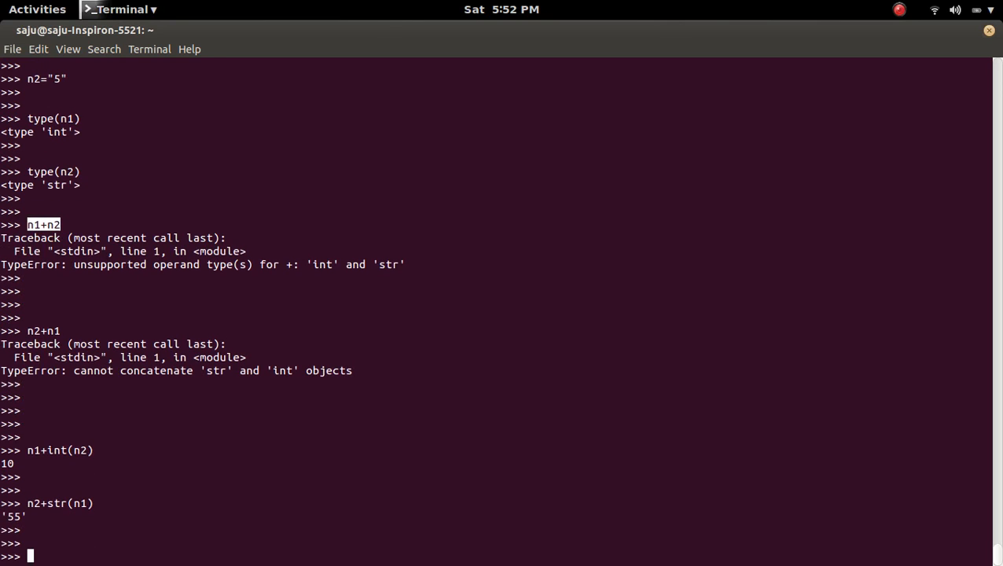